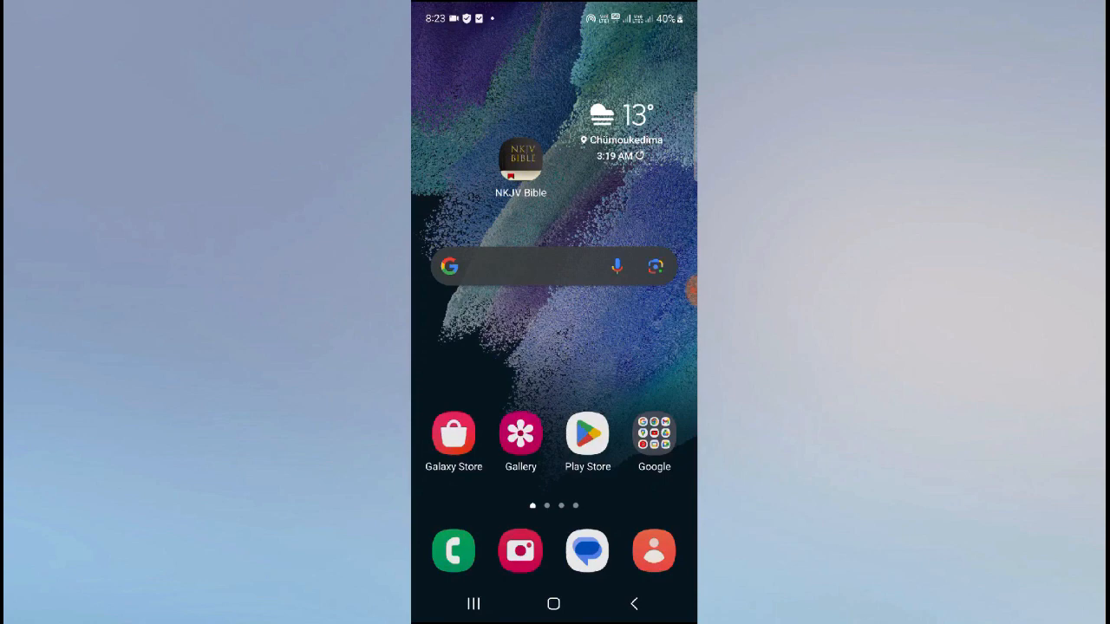
Open the Phone app's Recents list and show its options menu (Delete, Hide blocked calls, Settings)
scroll("left", 3)
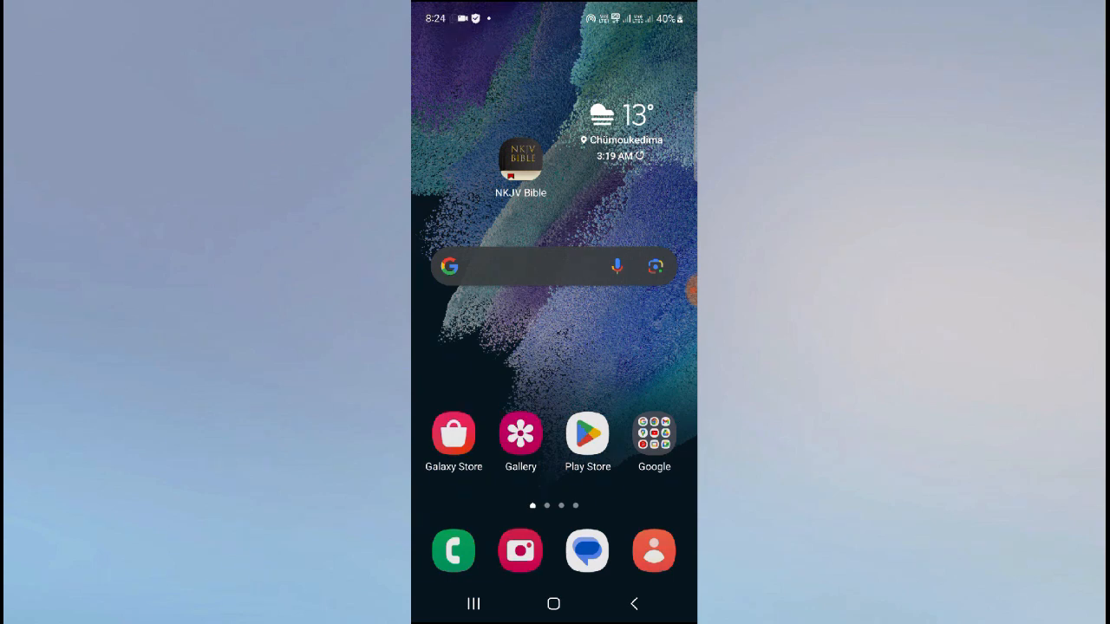
left_click(454, 551)
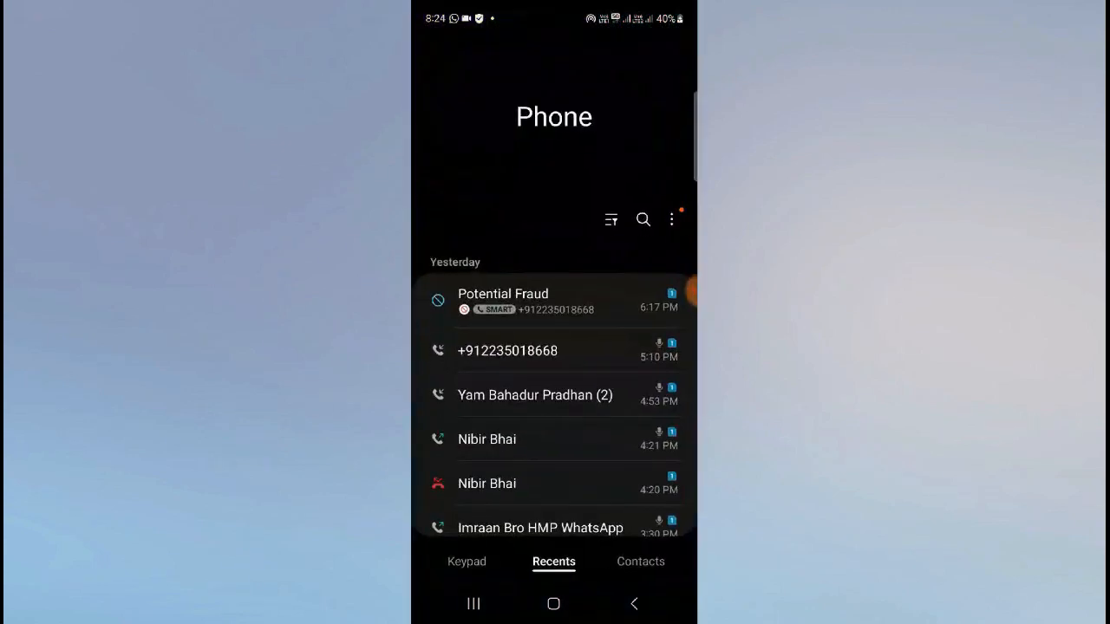
left_click(553, 603)
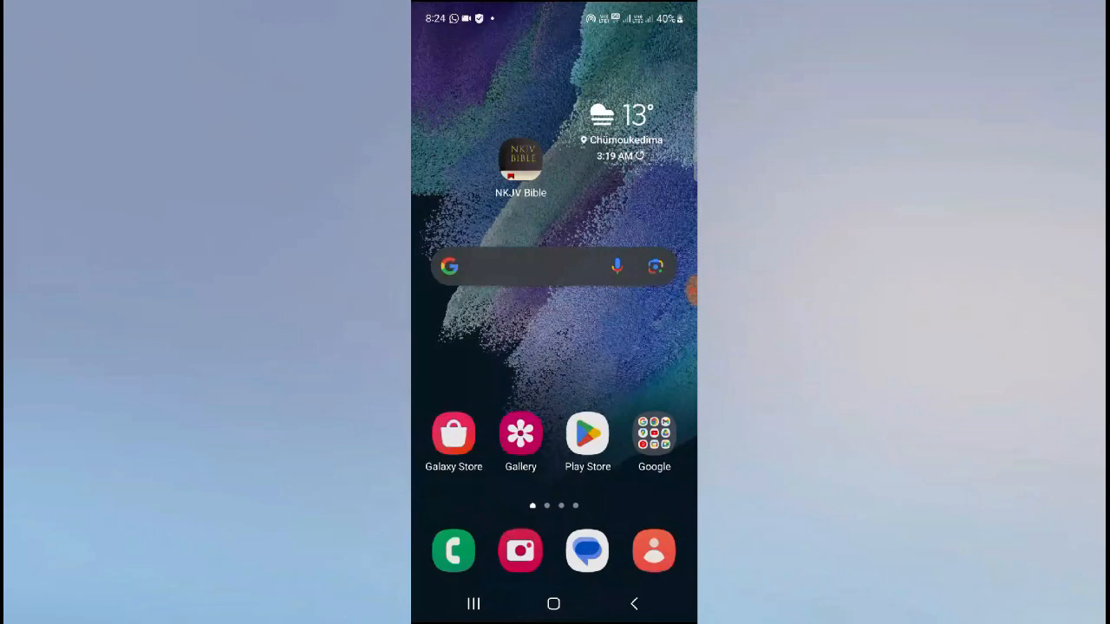
left_click(452, 550)
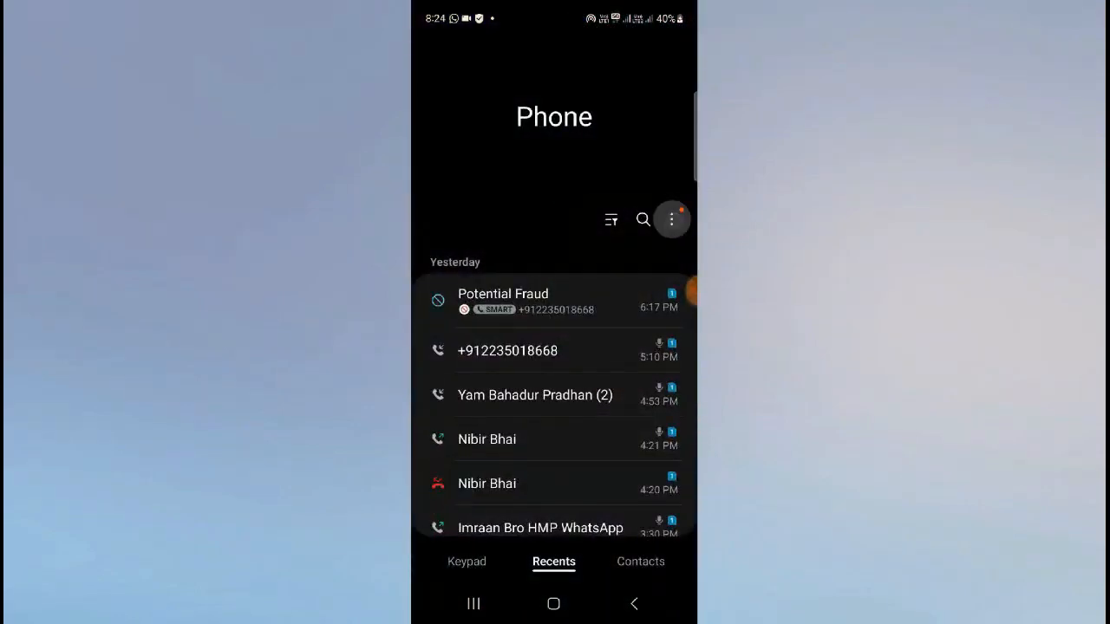
left_click(671, 218)
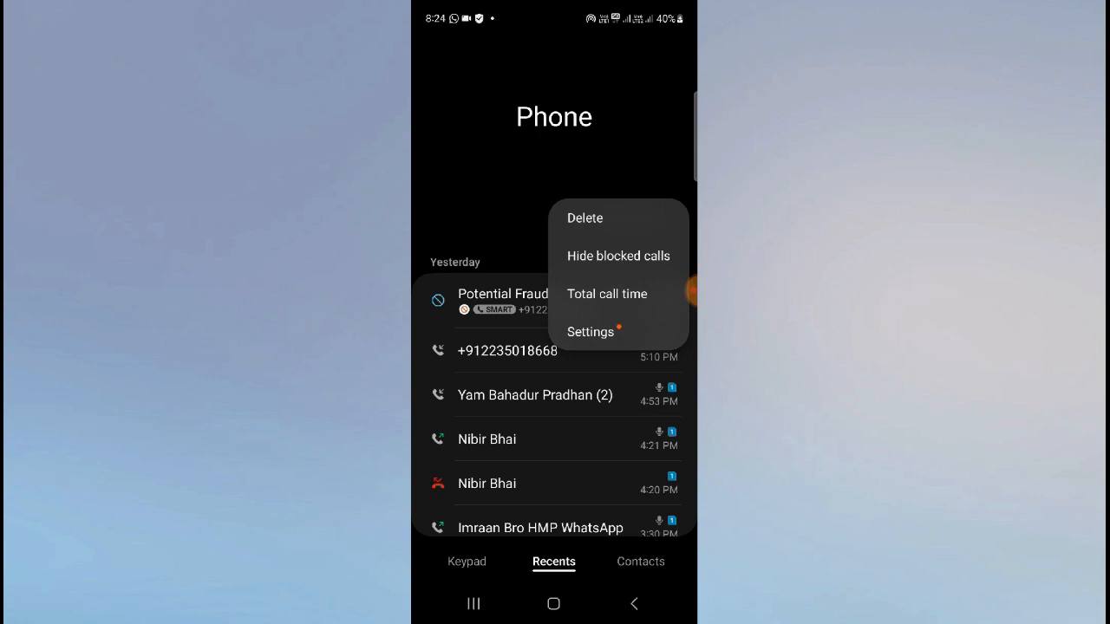
Open the Record calls settings and toggle Auto record calls off, then back on
left_click(591, 331)
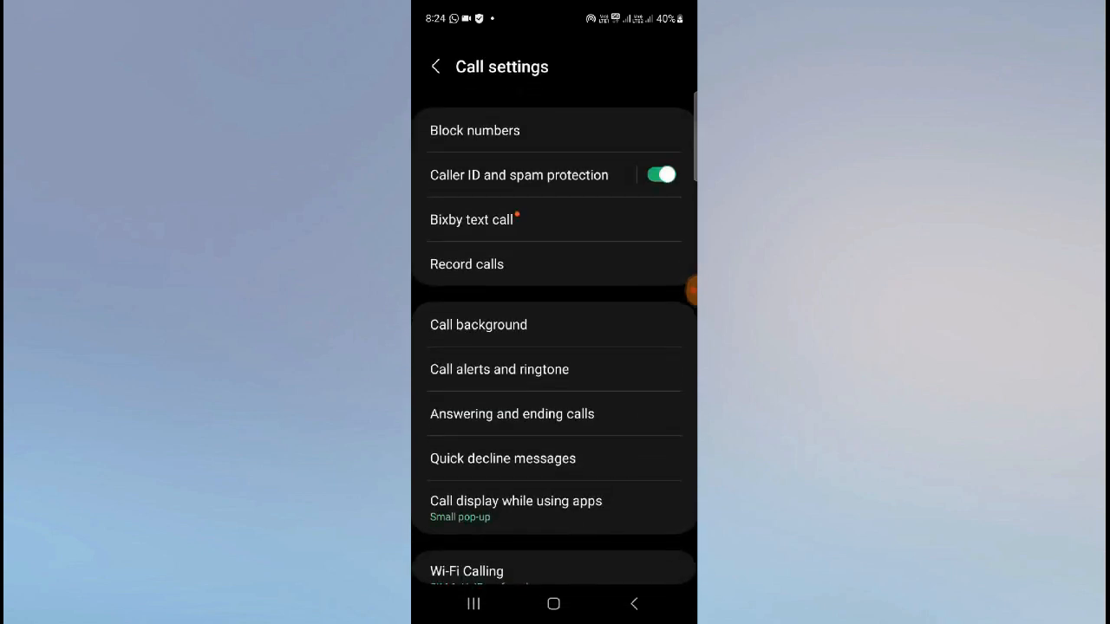
left_click(467, 263)
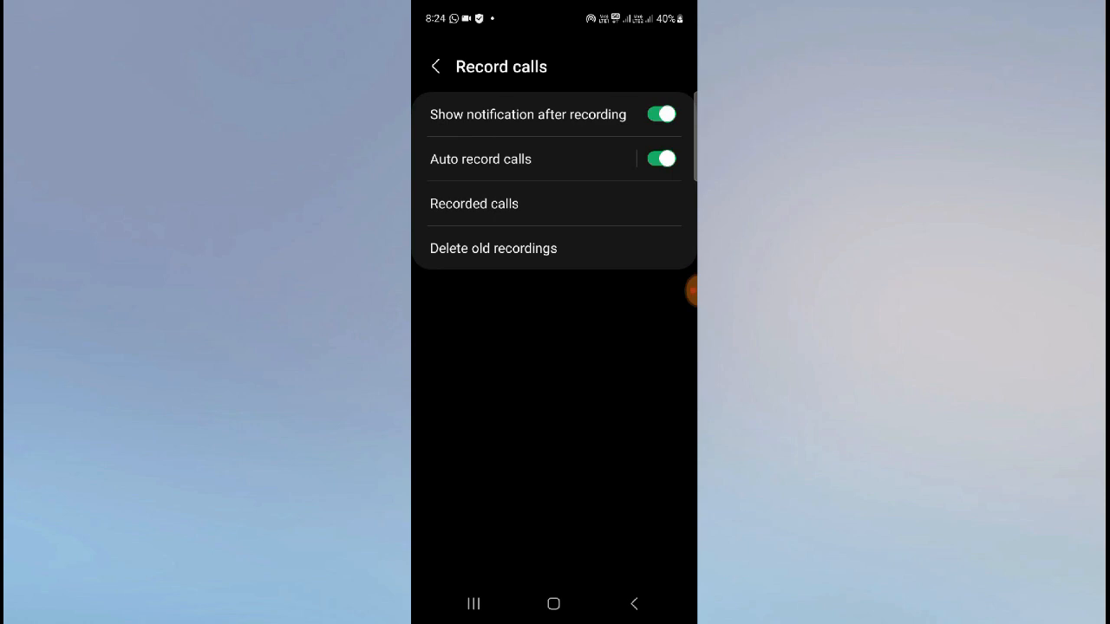
left_click(659, 159)
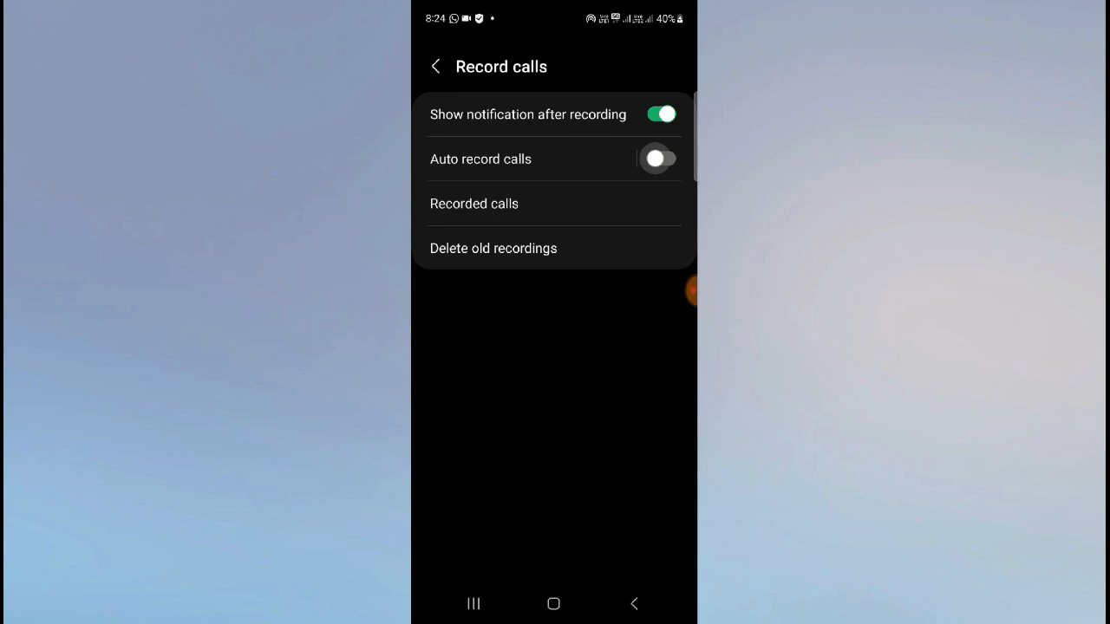
left_click(658, 159)
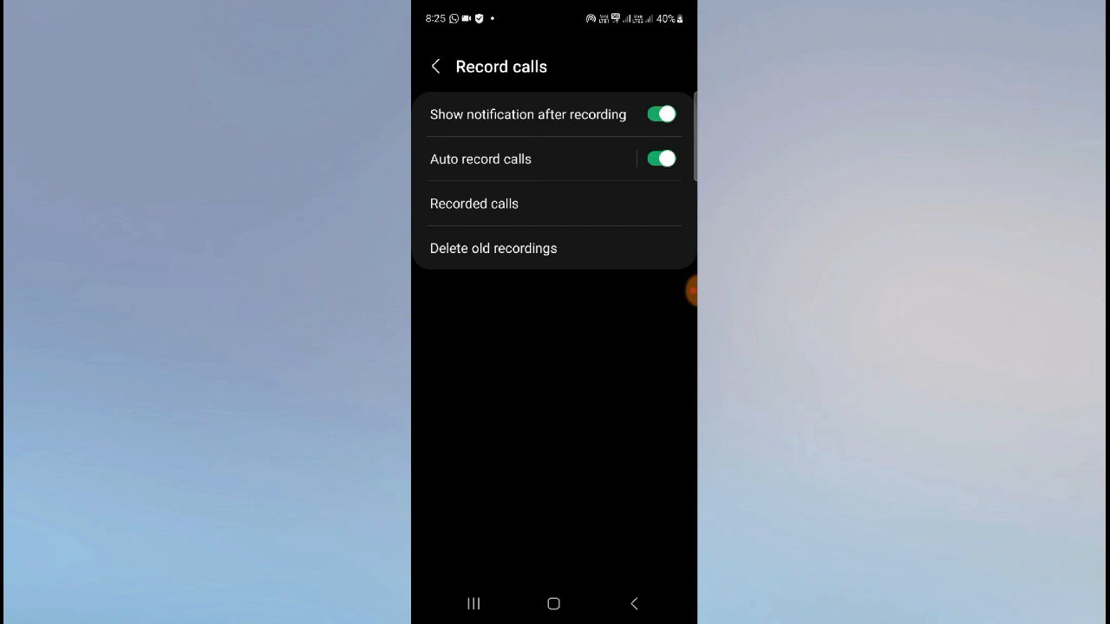
Switch Auto record calls off and on again, then leave Phone for the device's Settings page
left_click(659, 158)
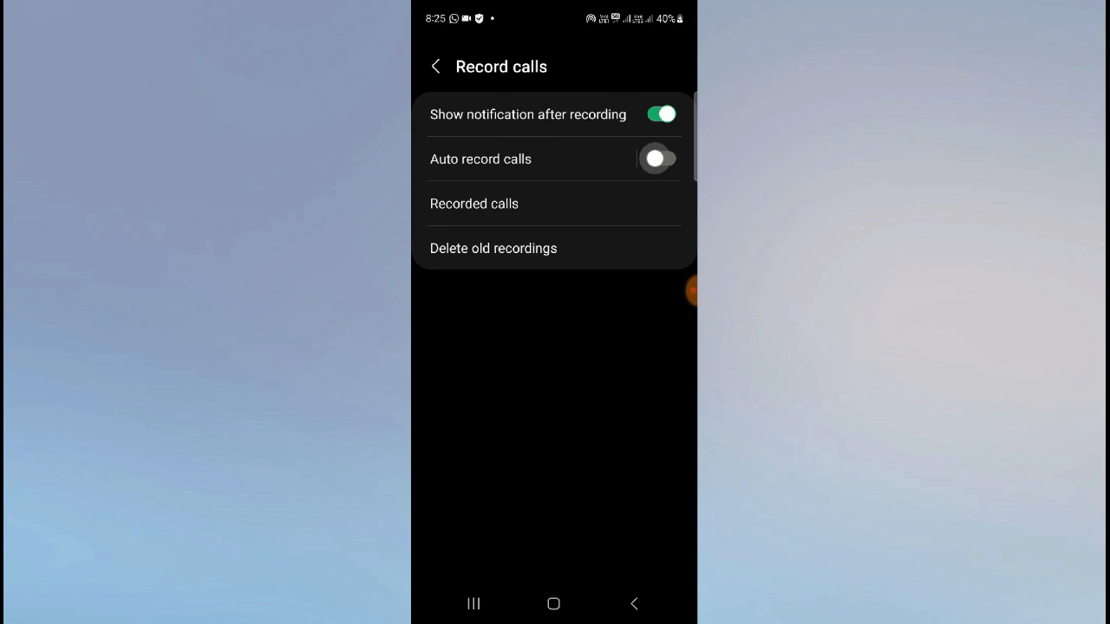
left_click(659, 158)
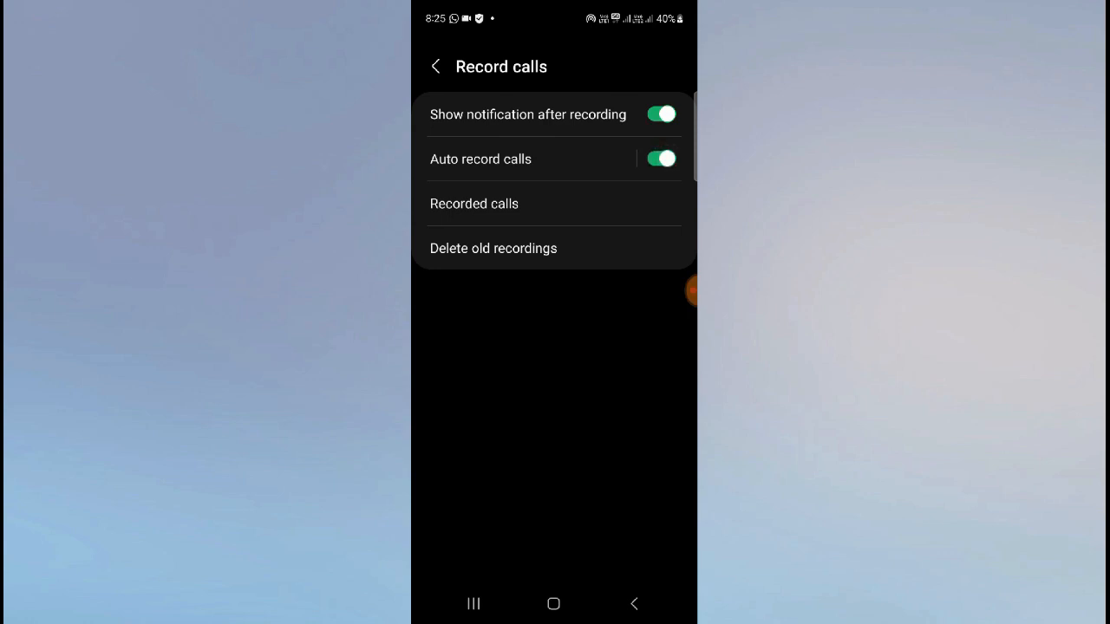
left_click(553, 603)
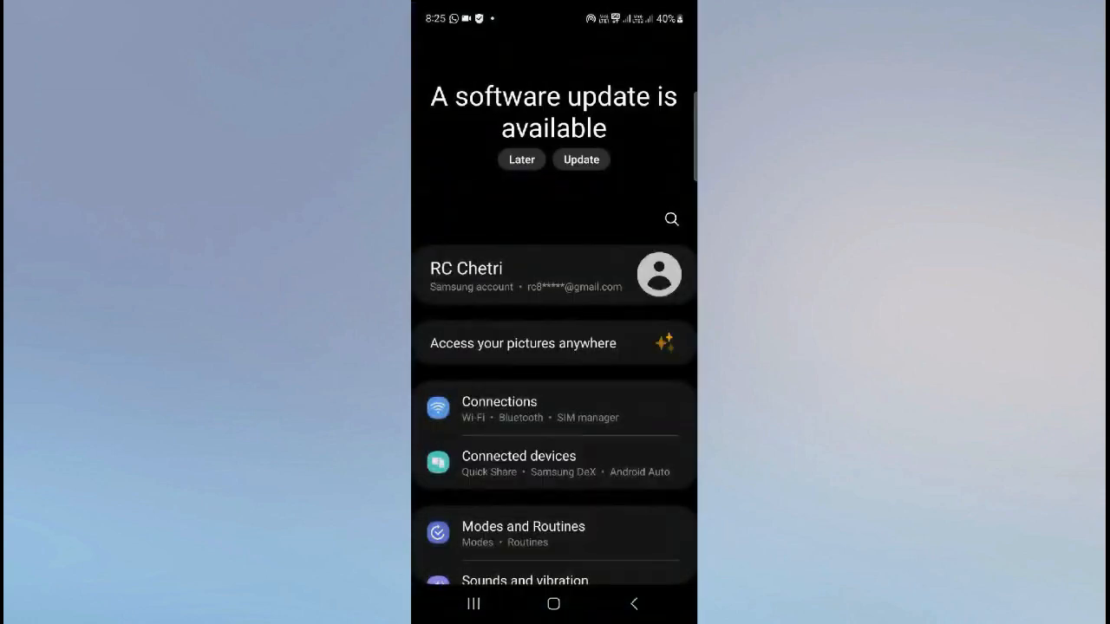
Search Settings for 'record call' and open the Record calls result
left_click(671, 218)
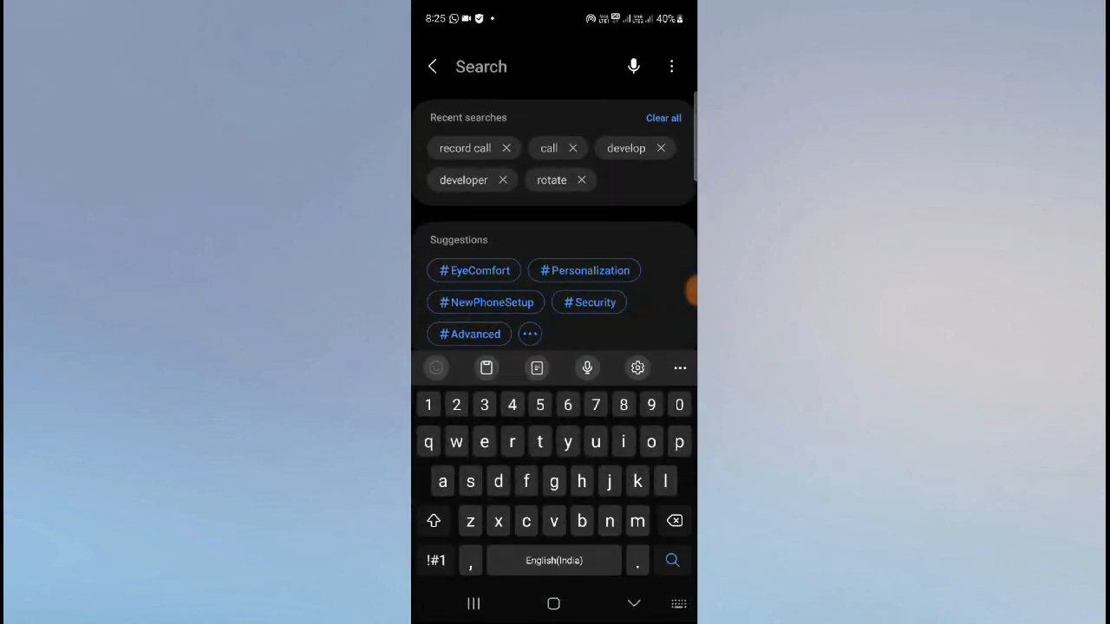
type("record")
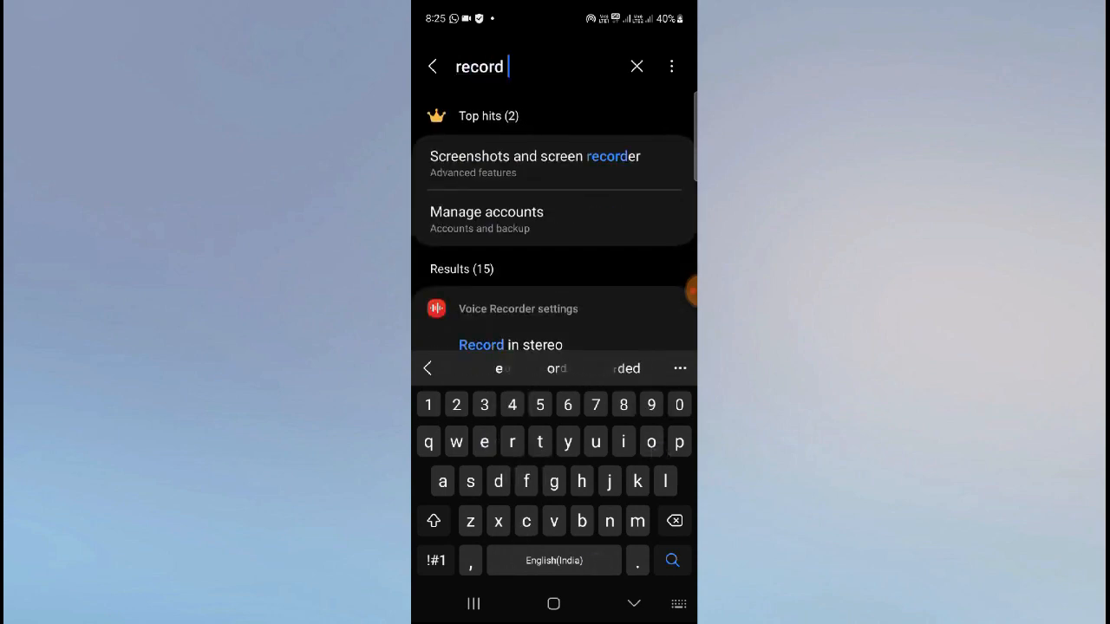
type("call")
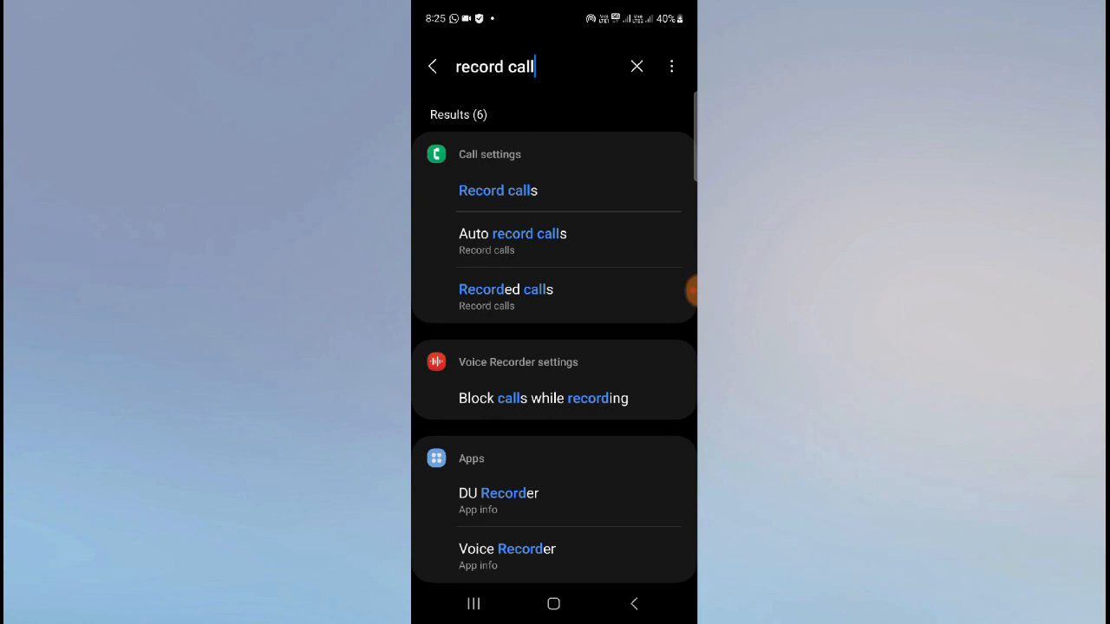
left_click(497, 190)
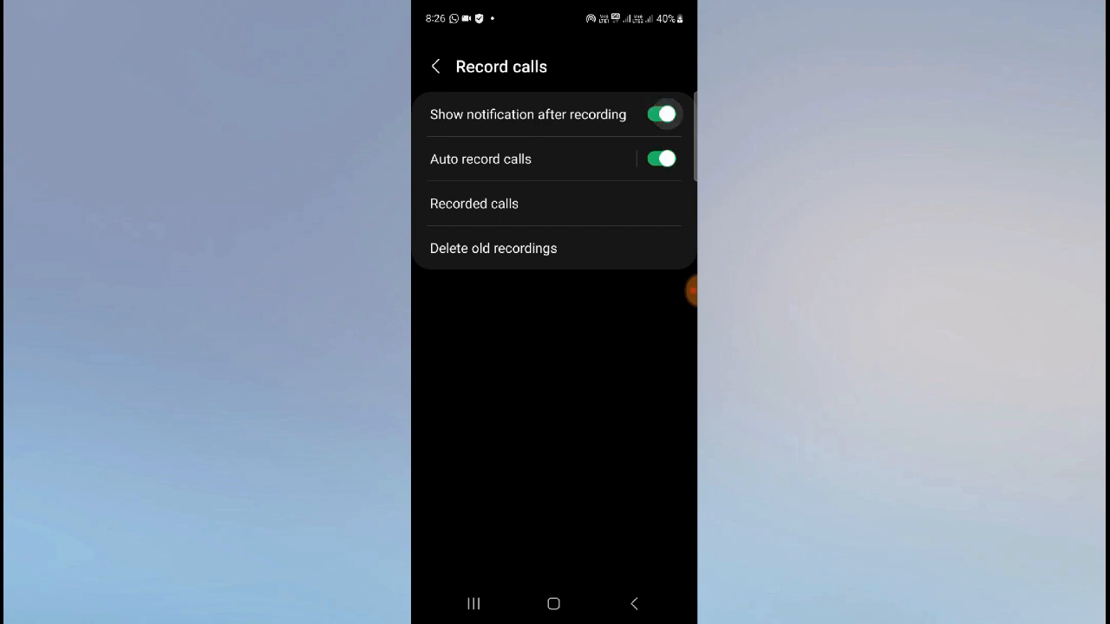
Return to the home screen with Auto record calls left on
left_click(553, 603)
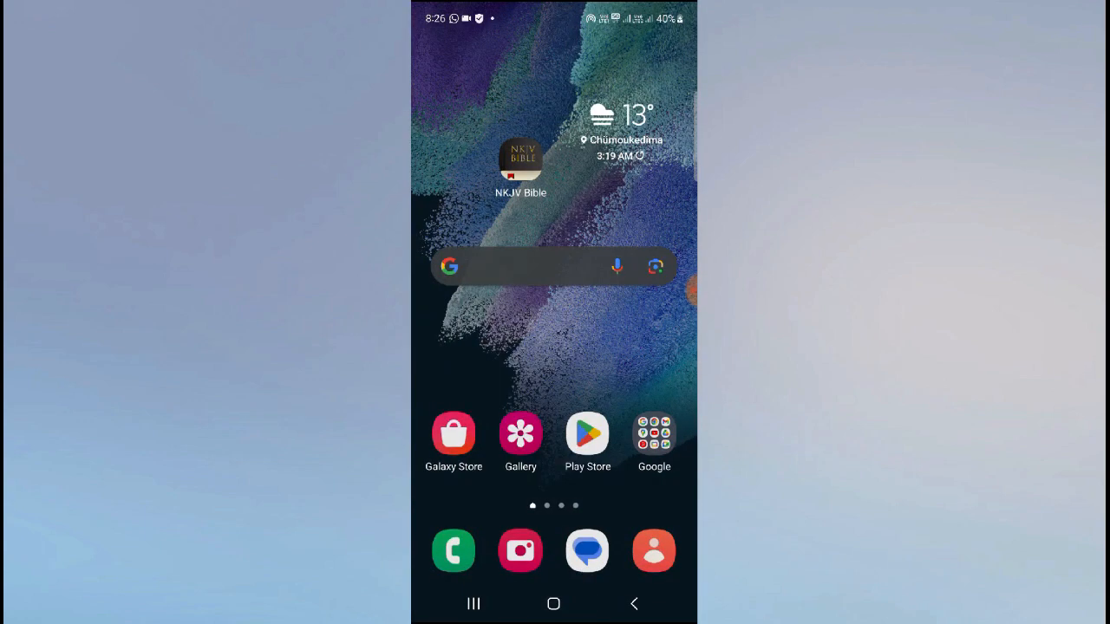